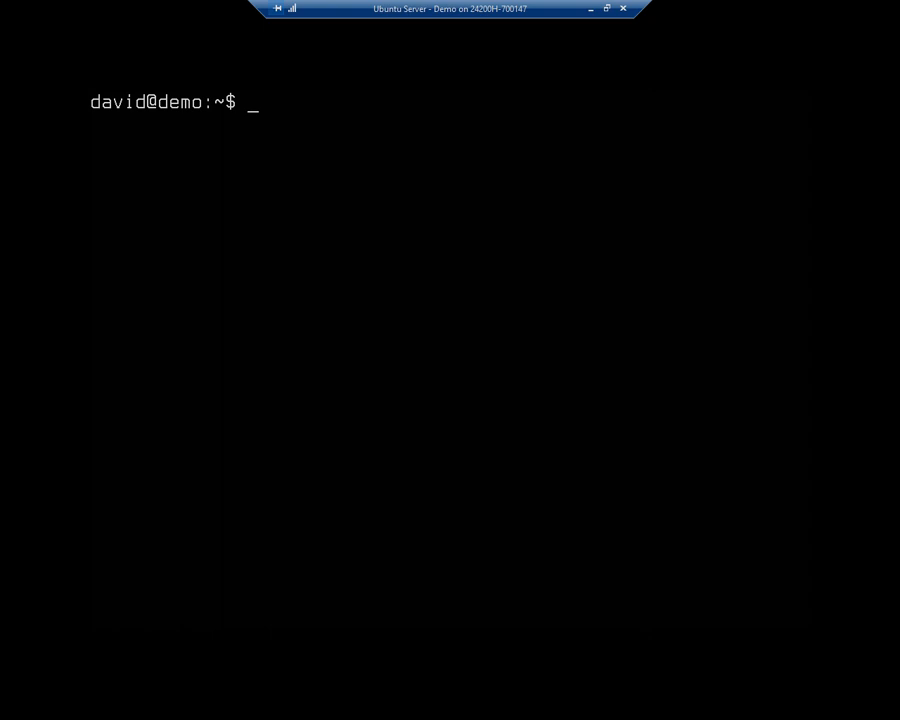
Move up to /home, list the user folders with owners, and make a /backup directory with sudo
type("cd ..")
type("ls -l")
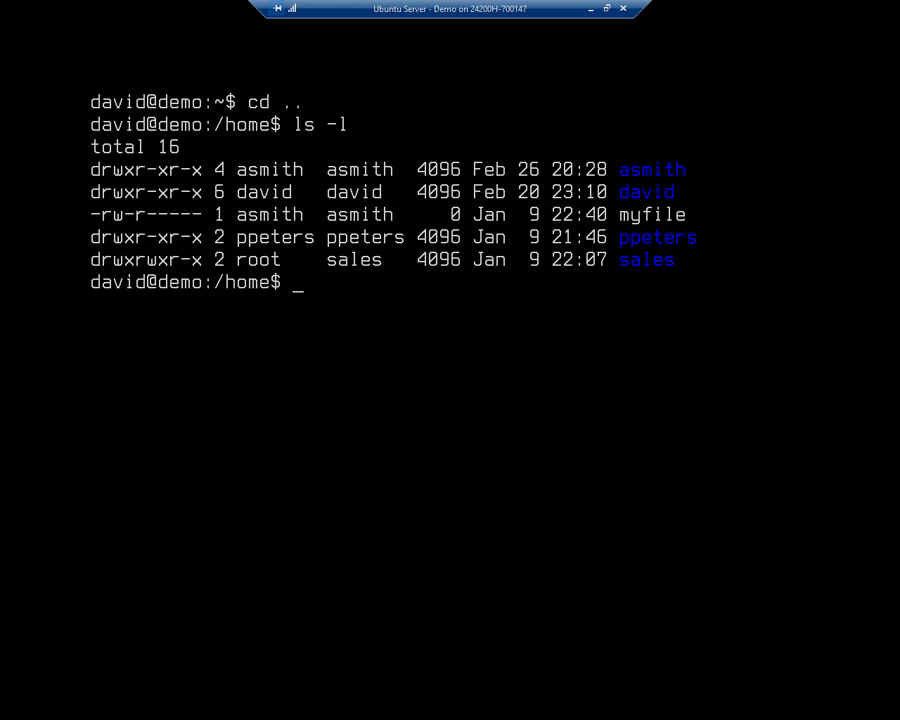
type("sudo mkdir /backup")
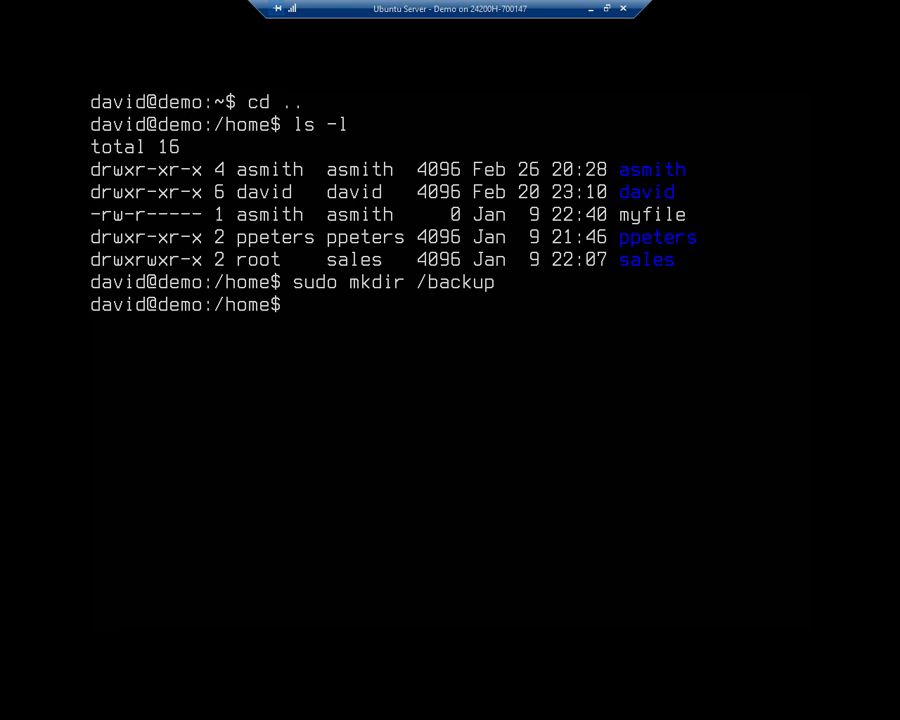
Page through rsync --help via more to review its options, then clear the screen
type("rsync -")
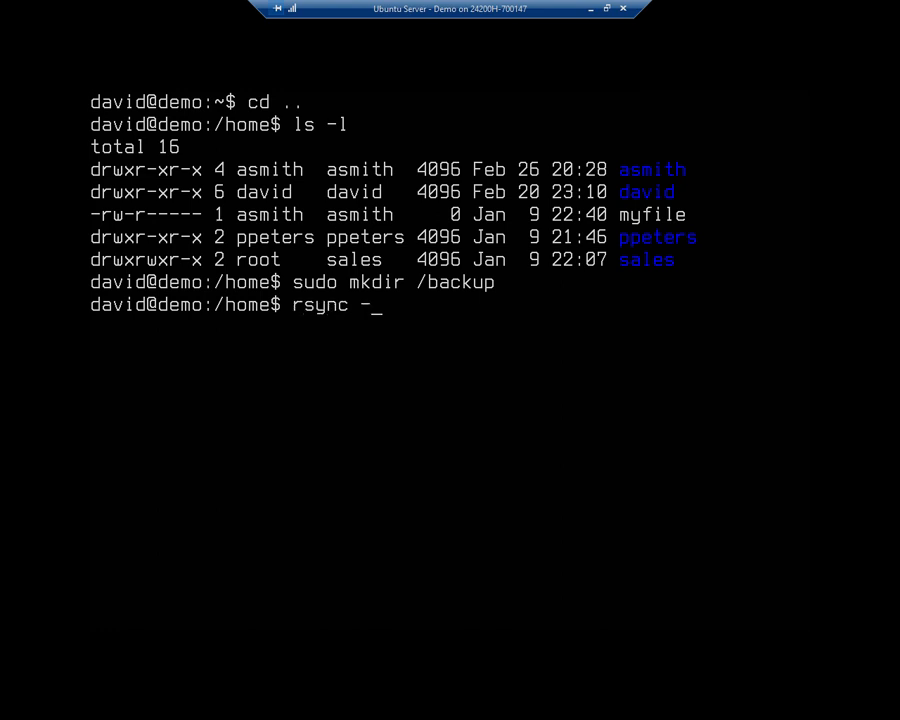
type("-help | more")
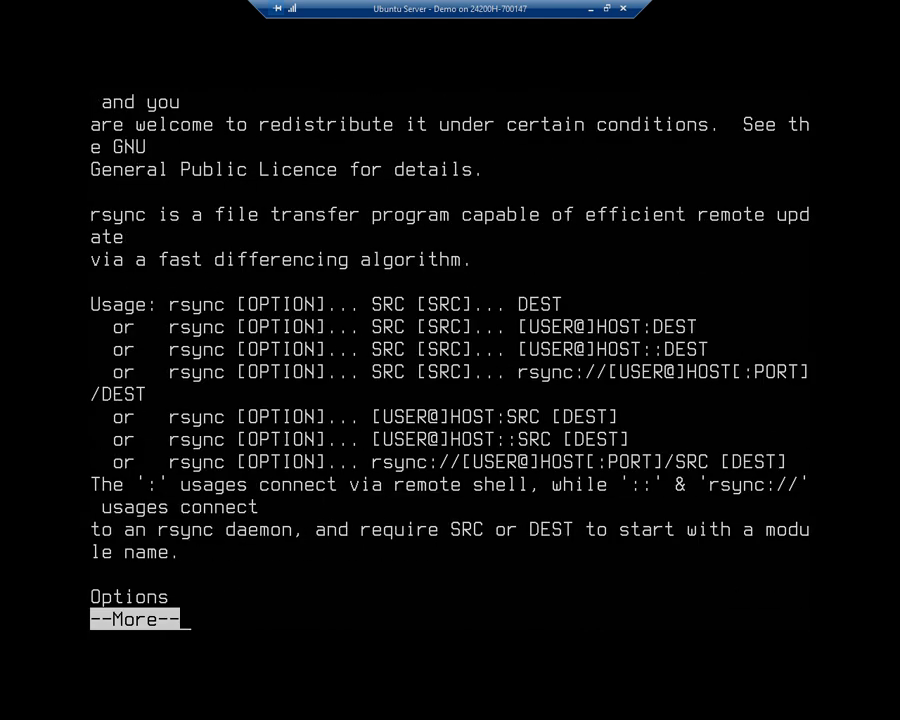
key("space")
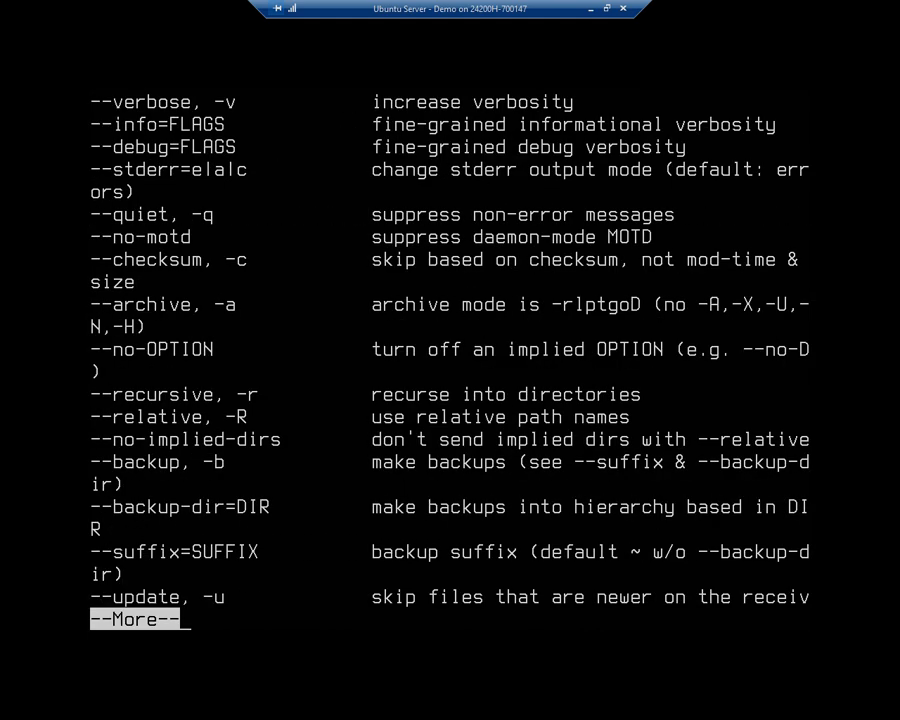
key("space")
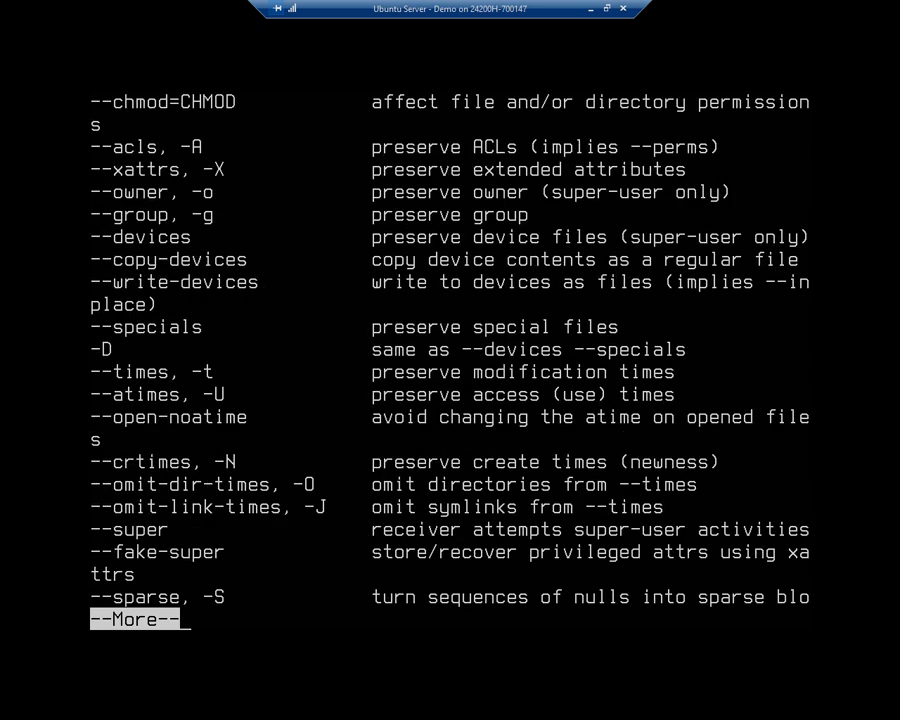
key("space")
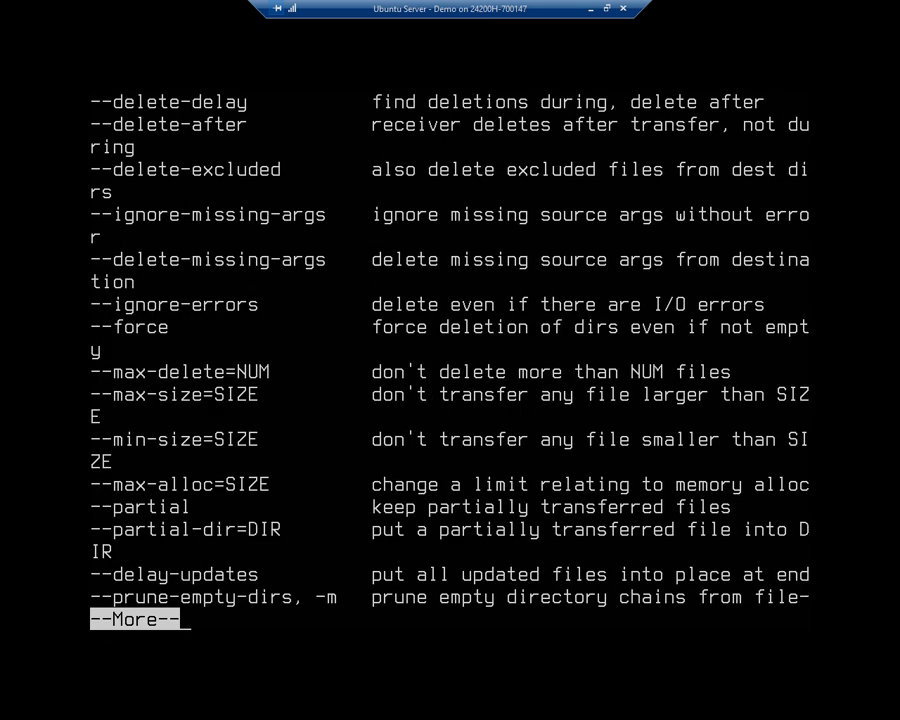
key("space")
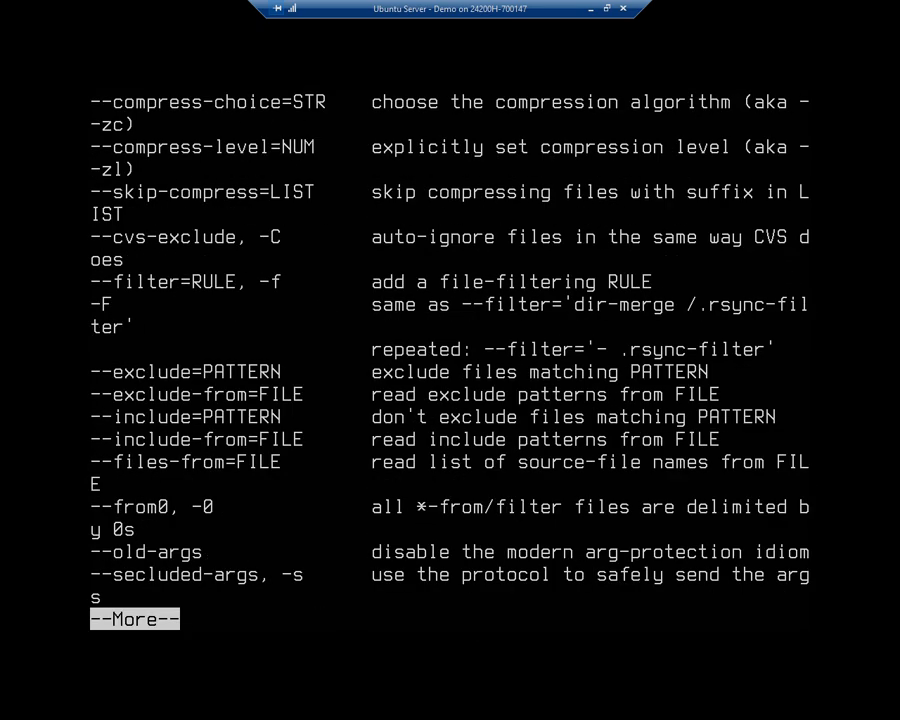
key("space")
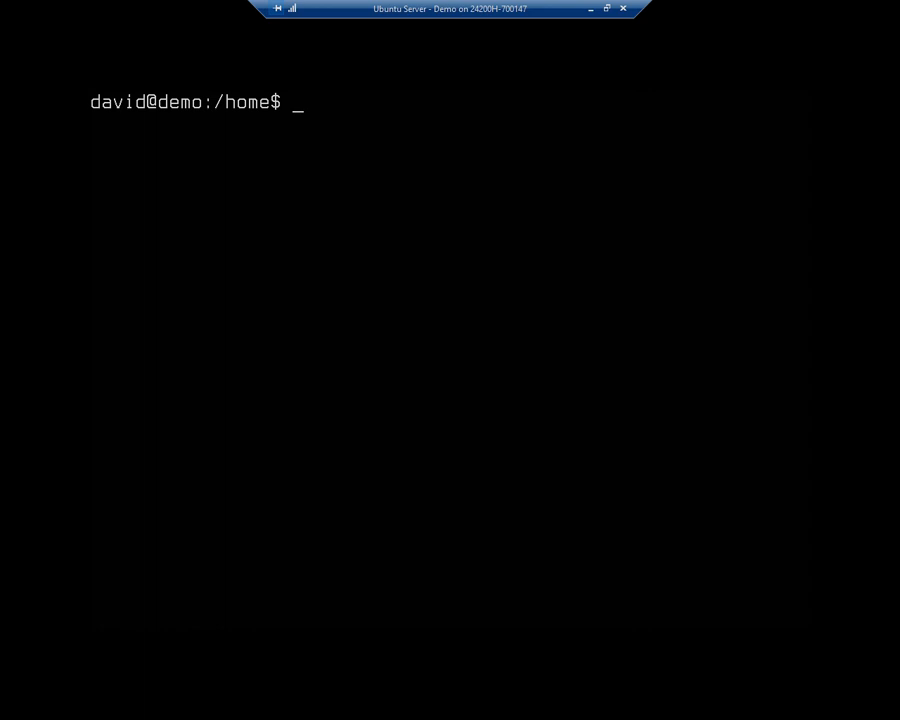
Run rsync -r /home /backup, then repeat it with sudo !! after permission-denied errors
type("rsync")
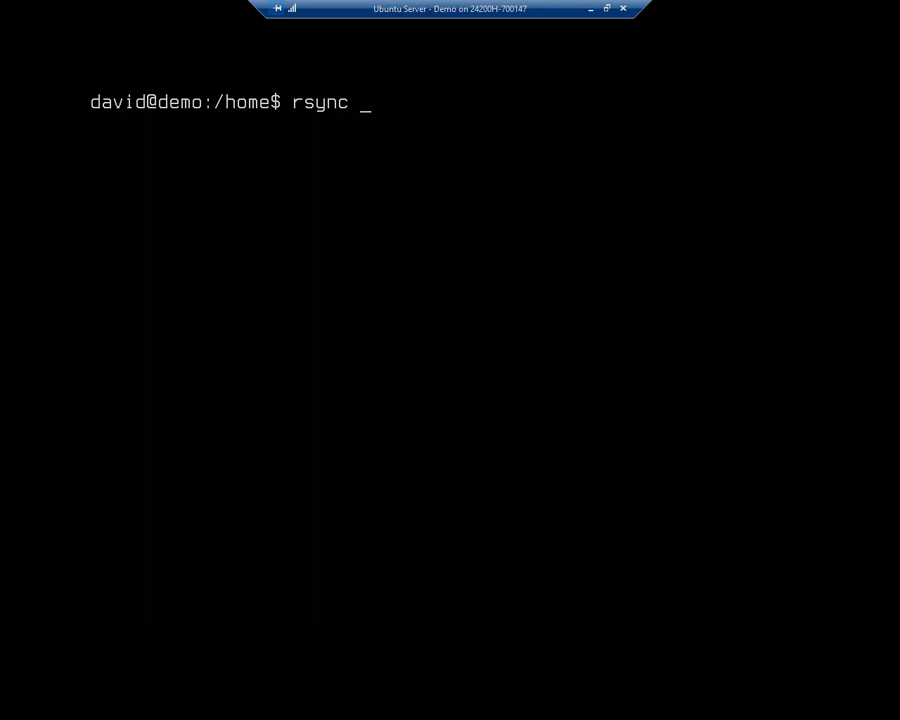
type("-r")
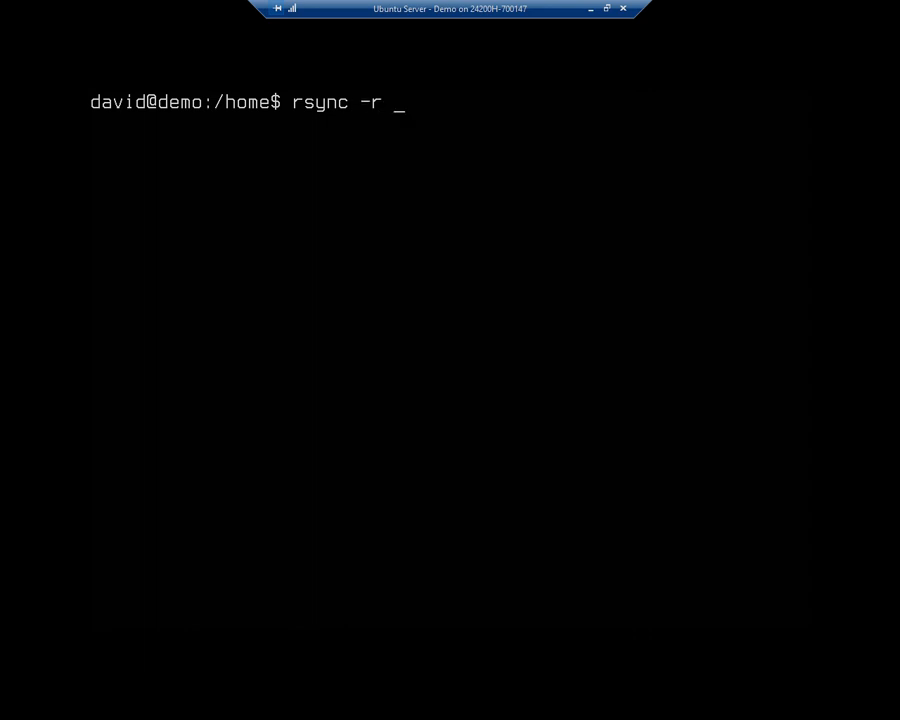
type("/hom")
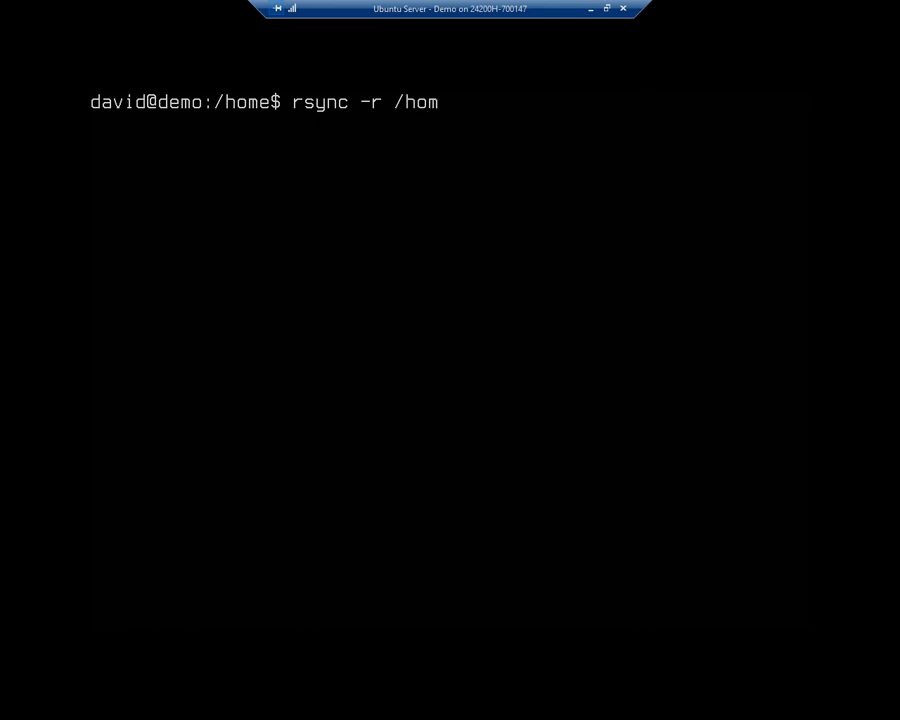
type("e /ba")
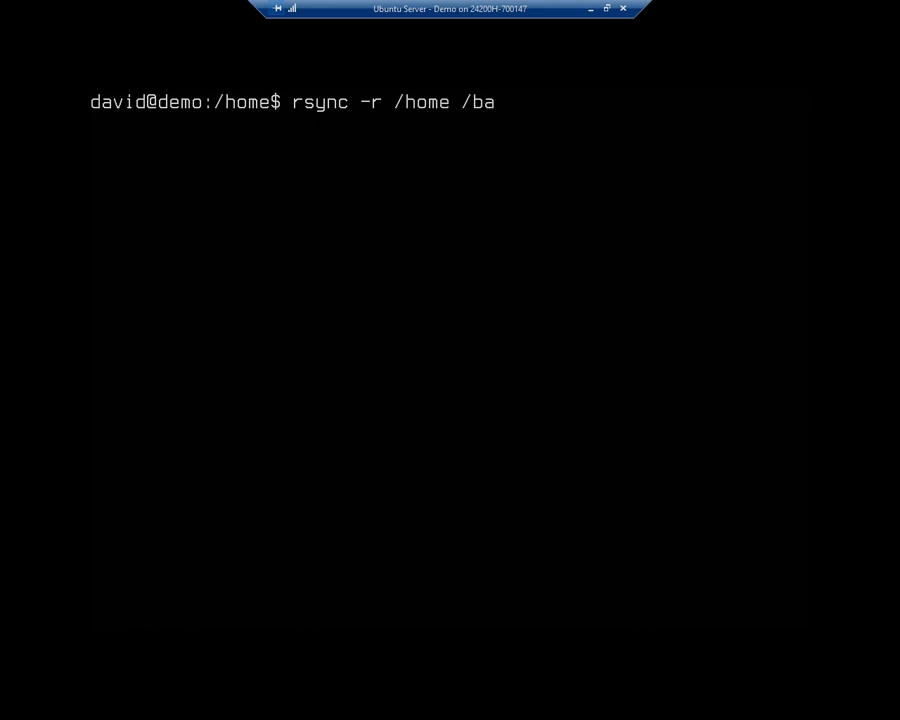
type("ckup")
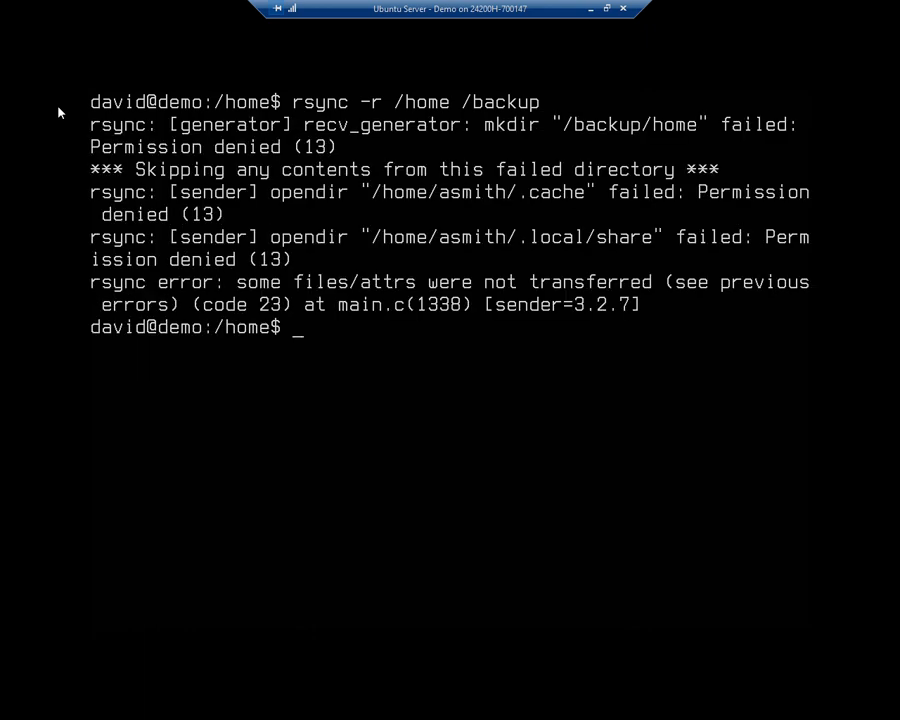
type("sudo !!")
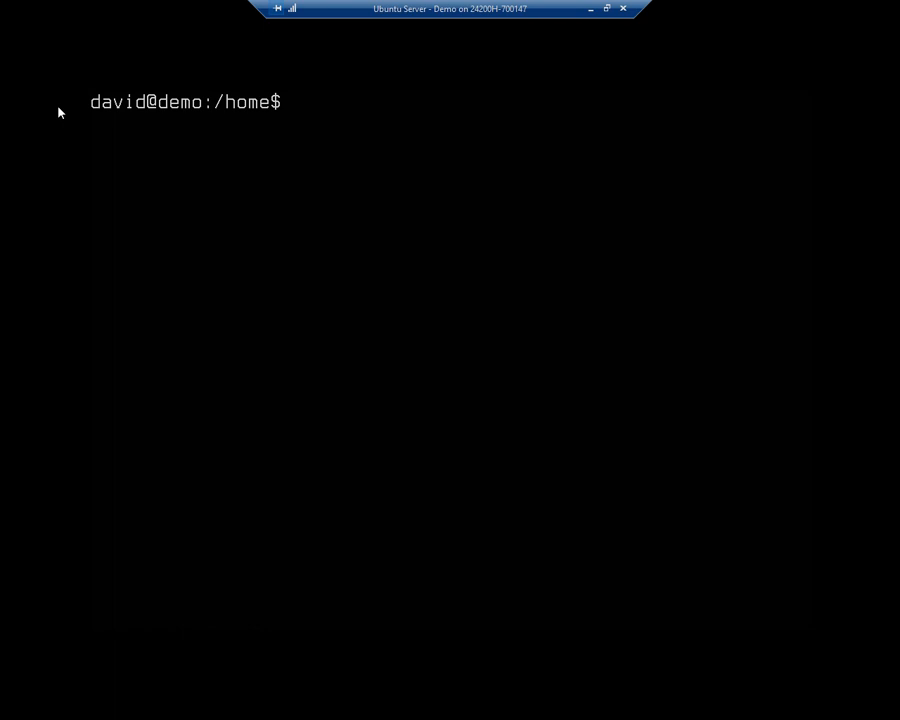
List /backup and /backup/home to see the root-owned home folder that was copied
type("ls -l")
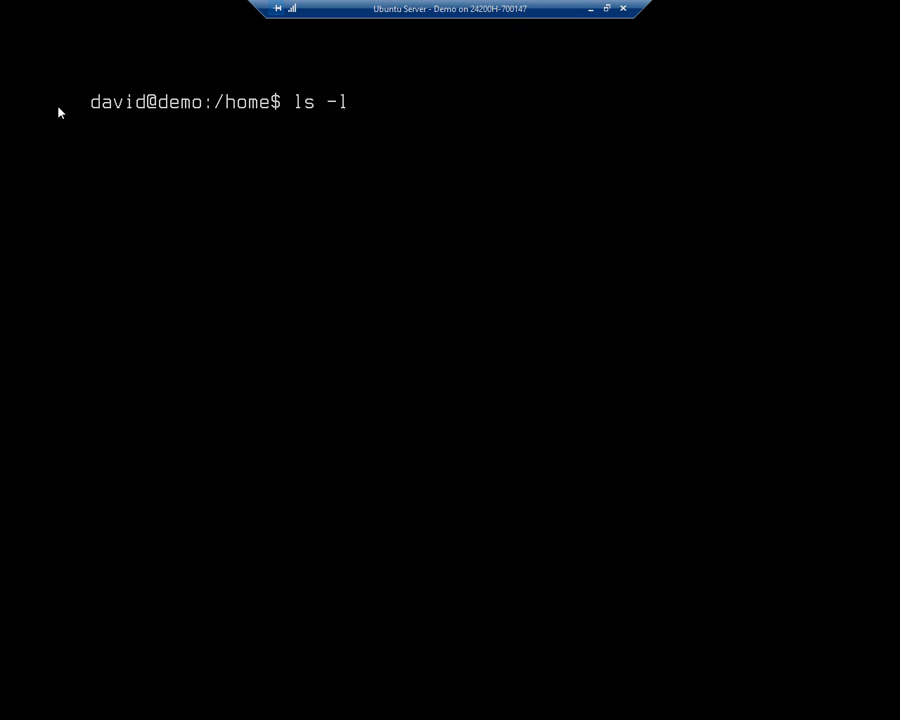
type("/backup")
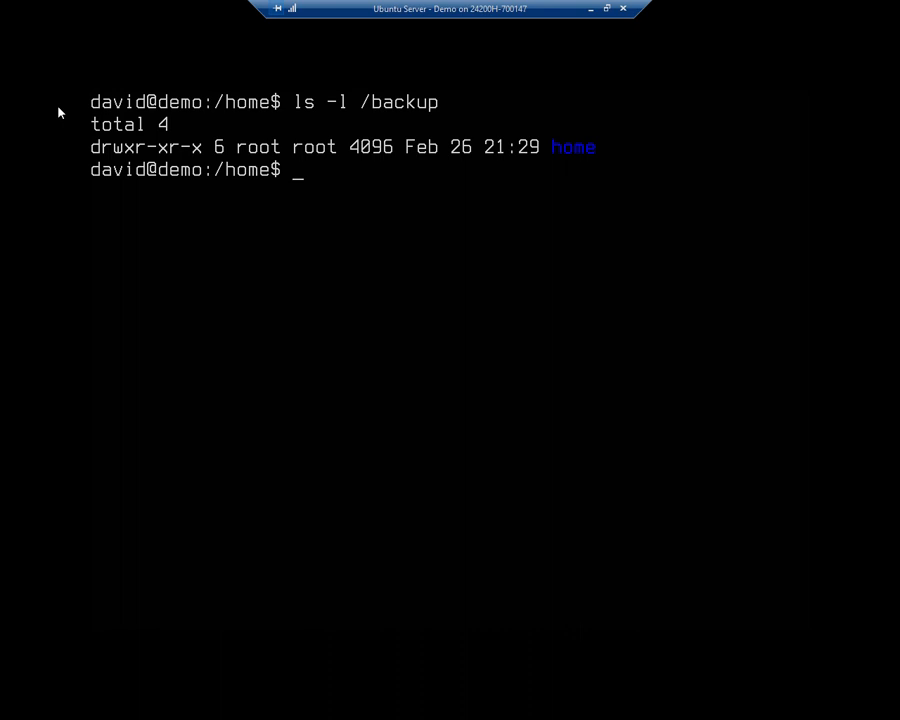
type("ls -l /backup")
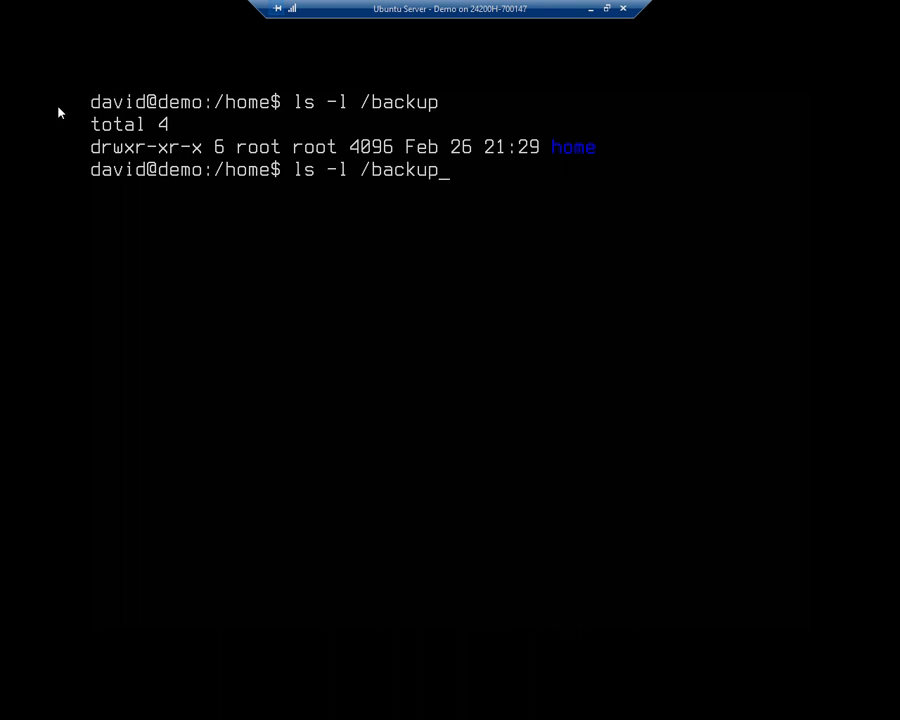
type("/home")
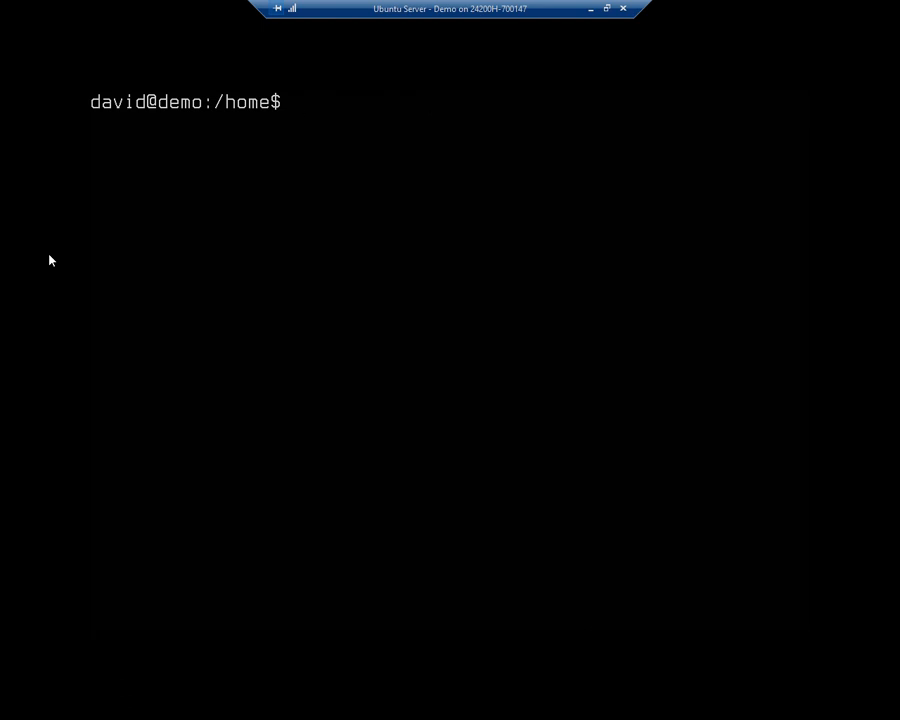
Run sudo rsync -a /home /backup to archive-copy the home folders preserving owners and permissions
type("sudo")
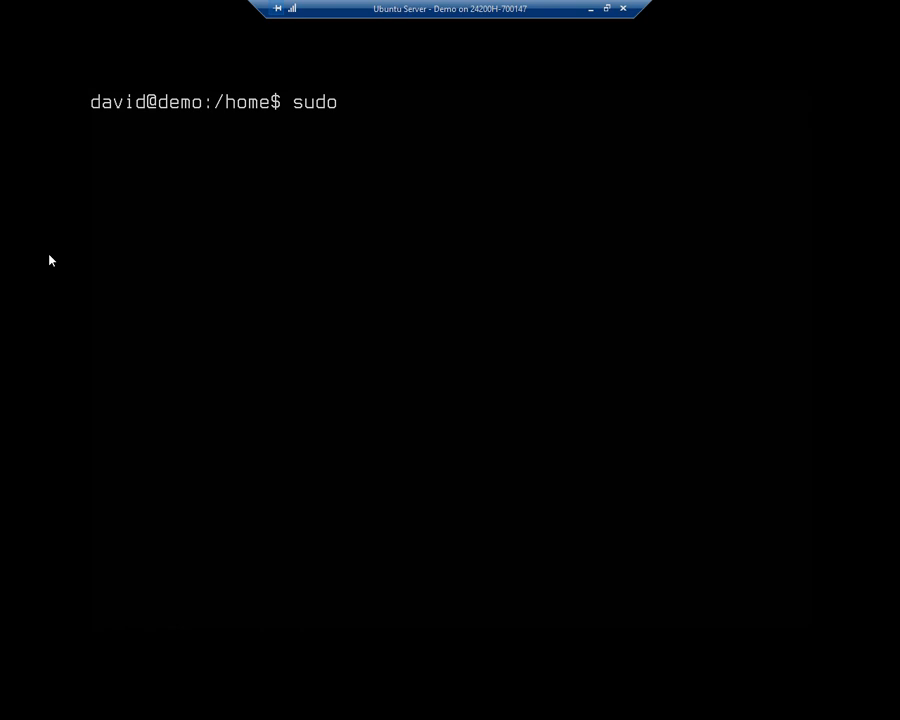
type("rsync")
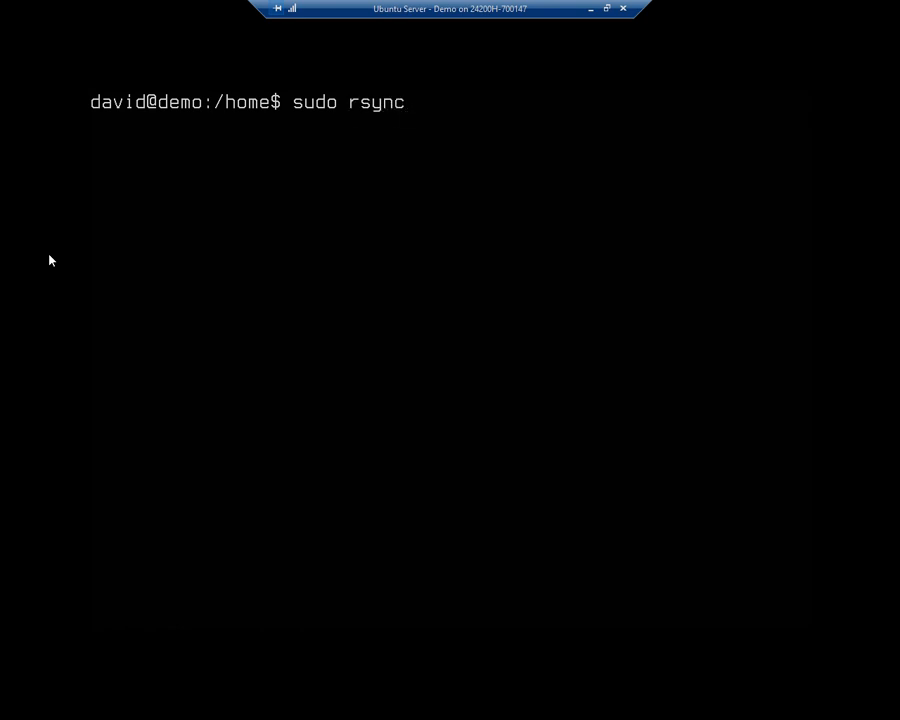
type("-a")
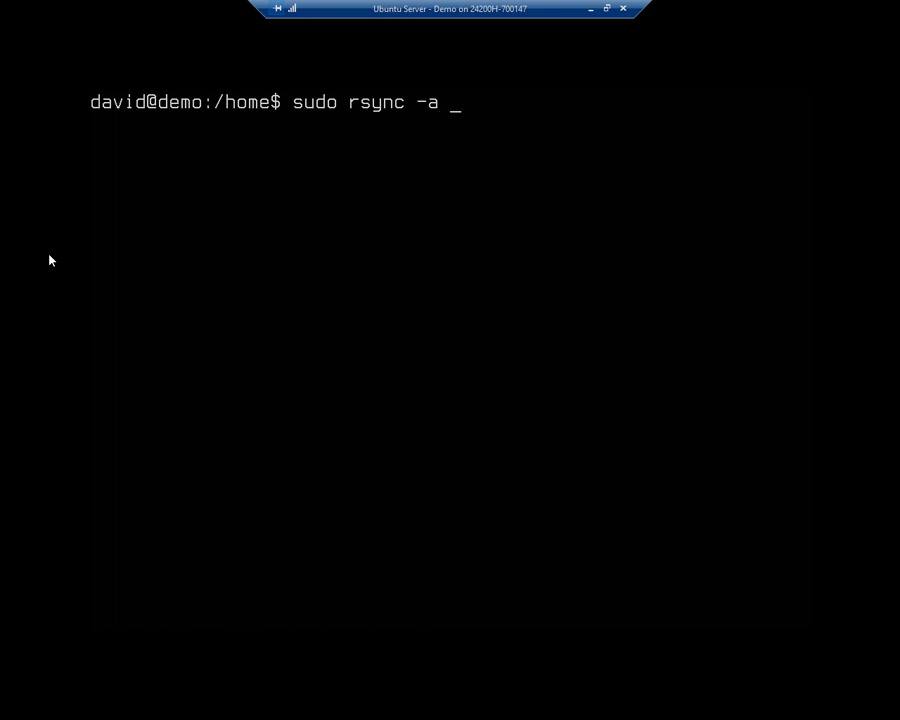
type("/home")
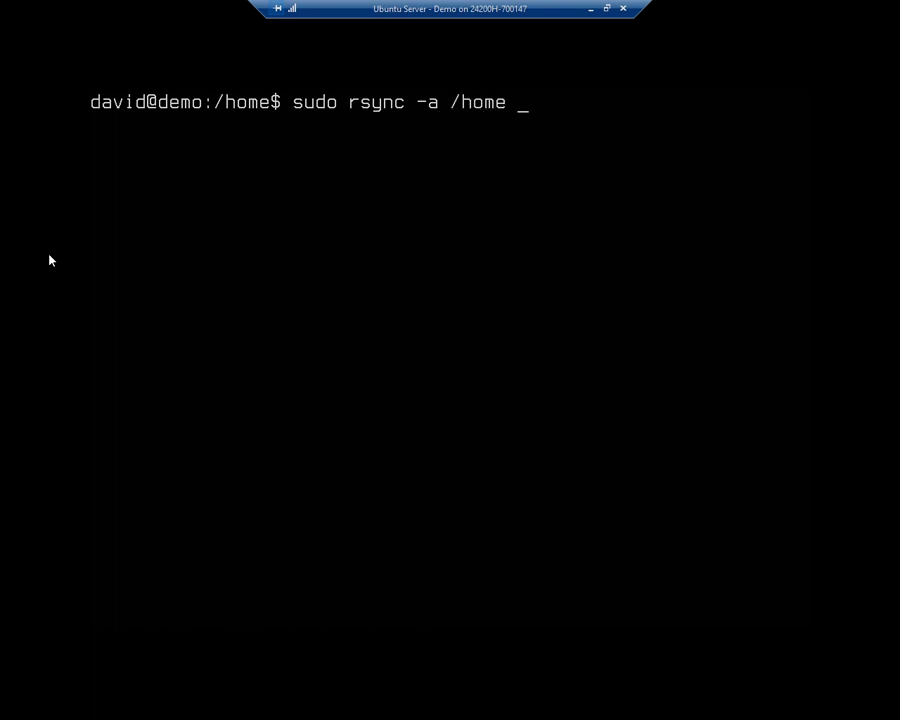
type("/backup")
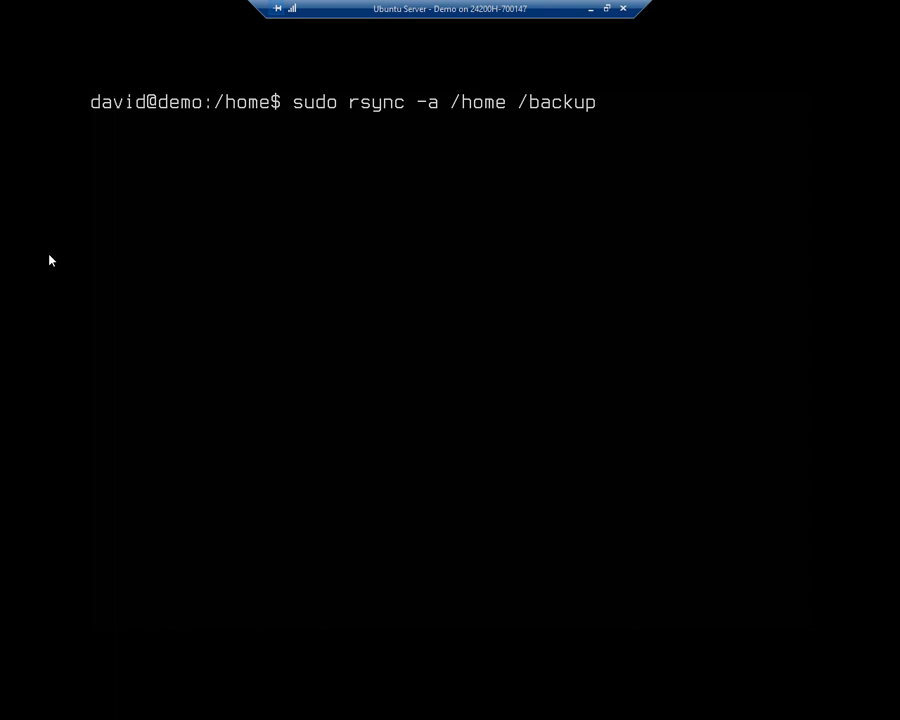
key("Return")
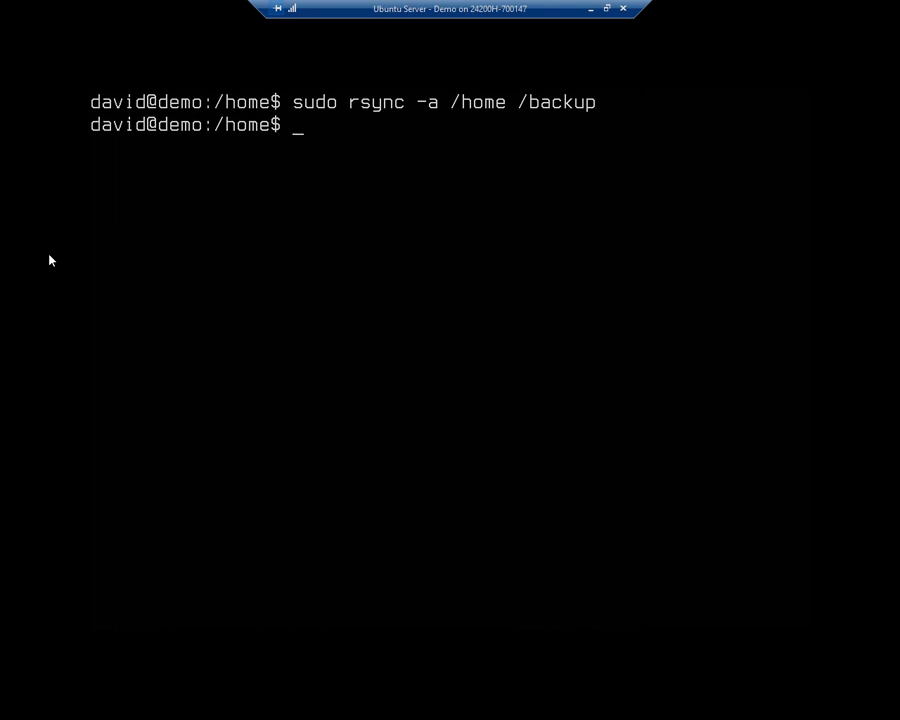
List /backup/home to verify asmith, david, ppeters and sales kept their original owners
type("ls")
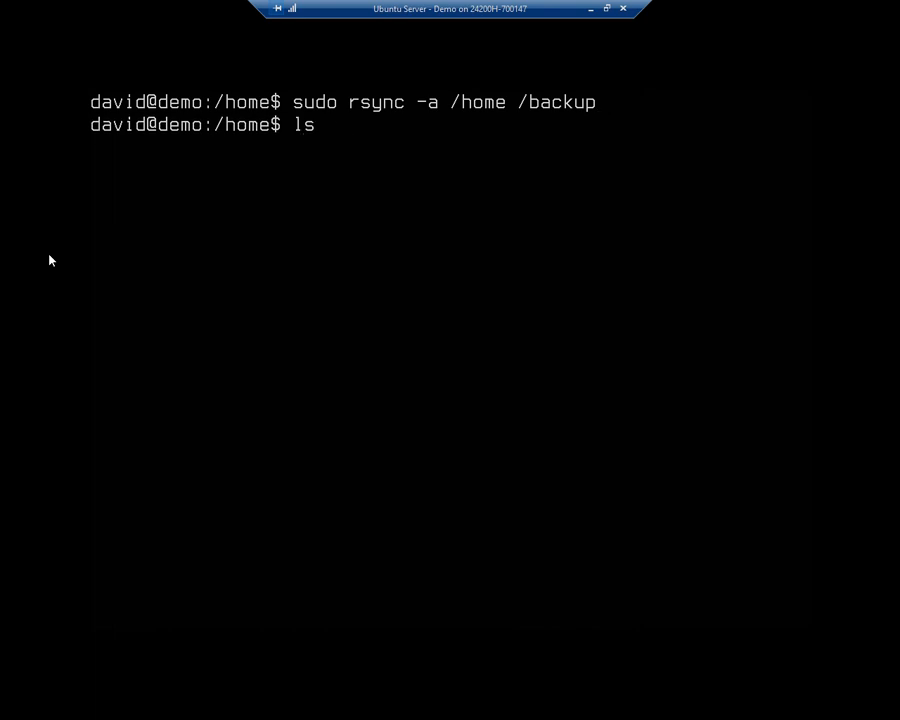
type("-l /home")
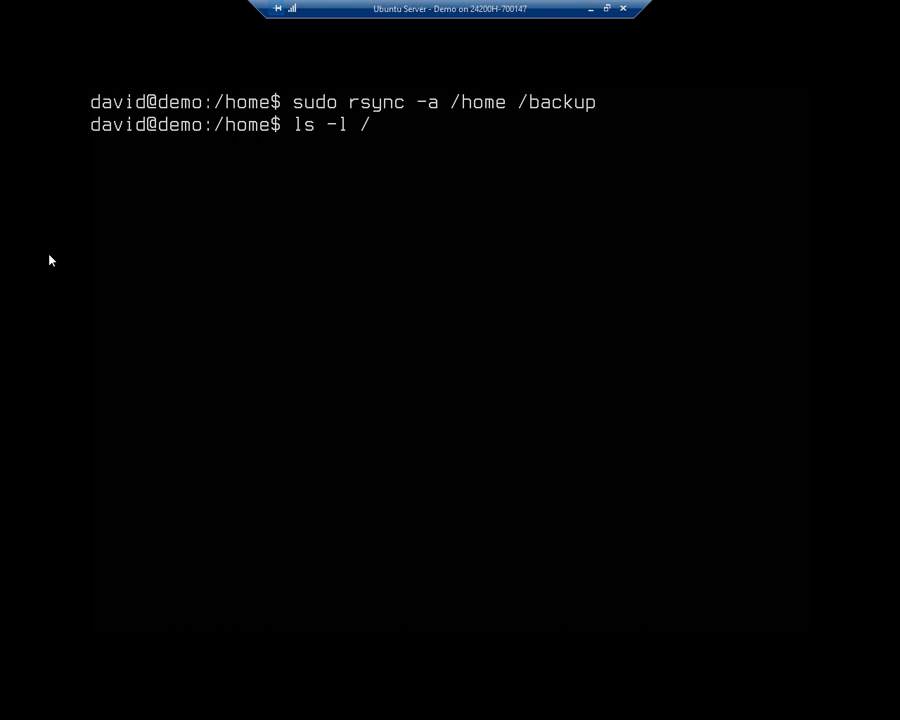
type("backup/home")
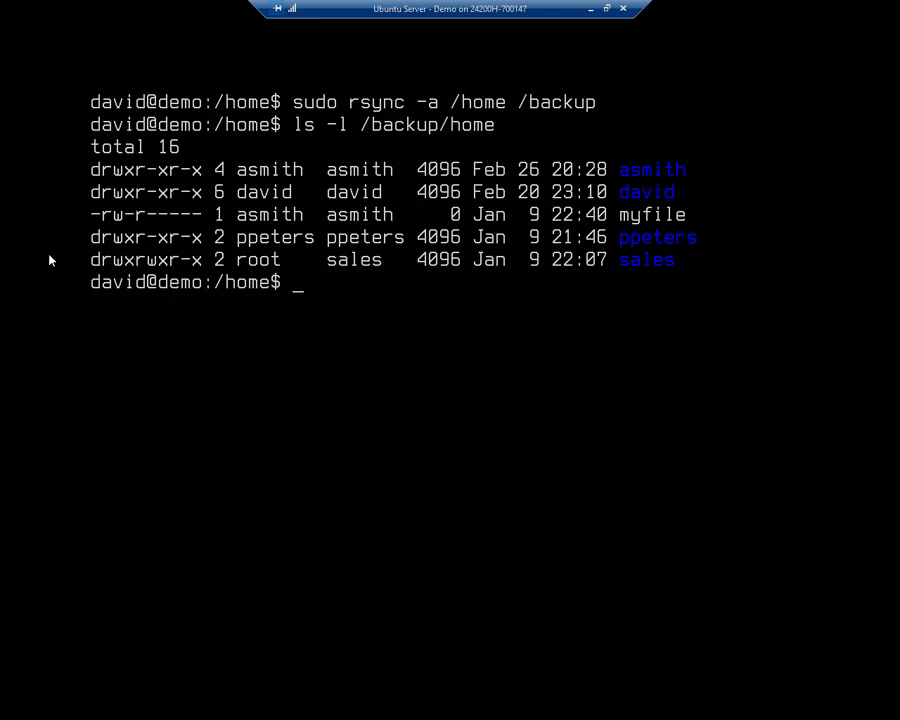
mouse_move(58, 188)
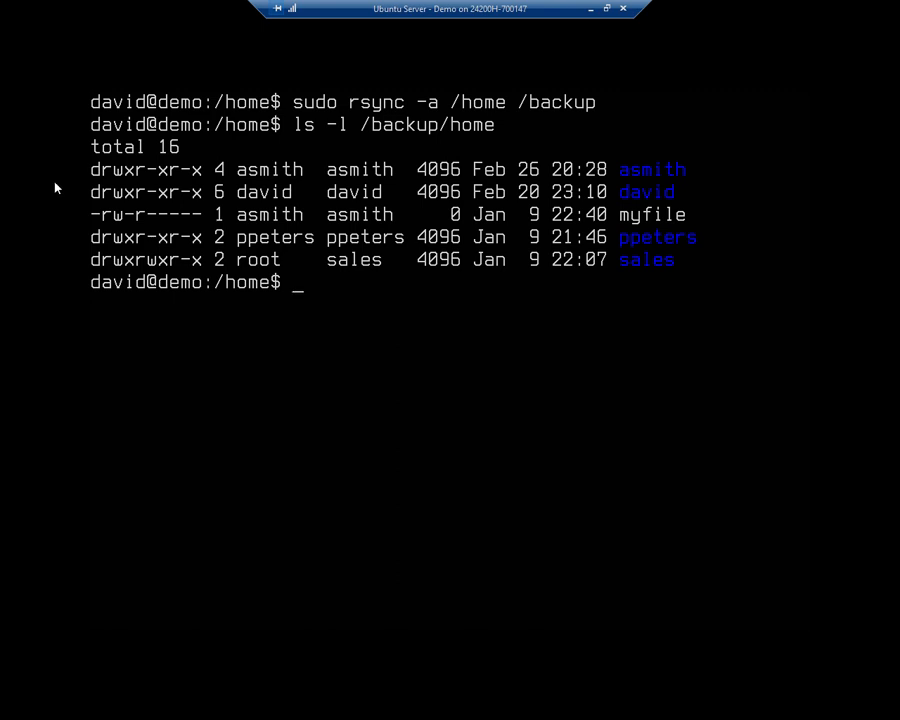